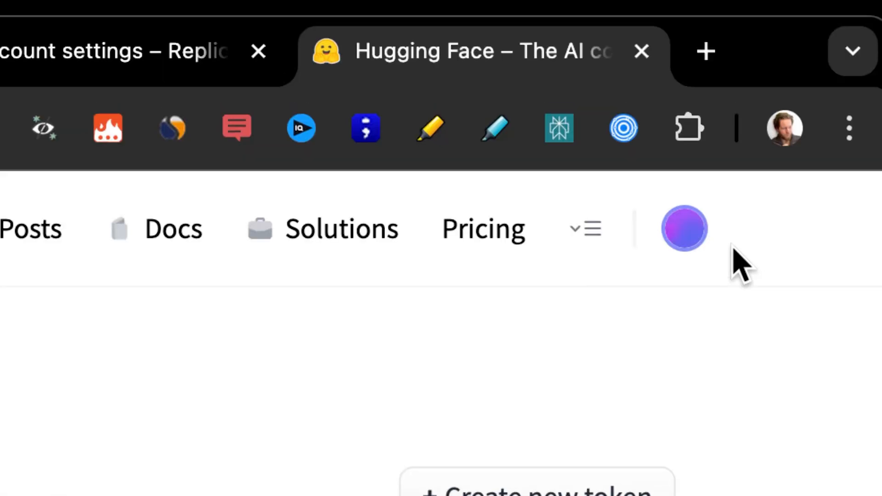
# Step: Create a new public Hugging Face model repository named aiandy-lora
pyautogui.click(684, 229)
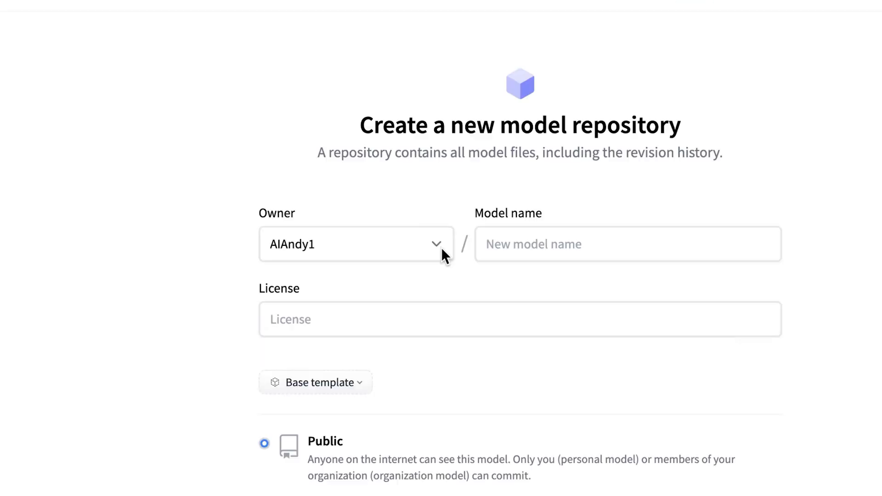
pyautogui.write('aiandy-lora')
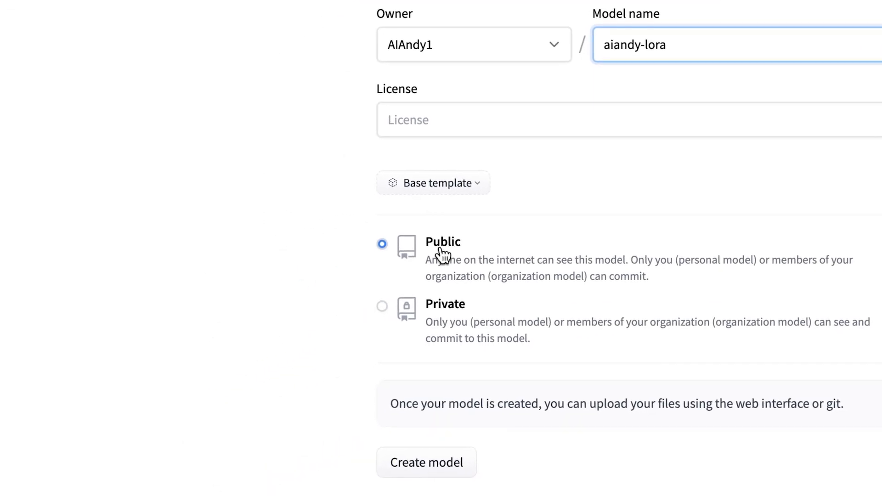
pyautogui.scroll(-3)
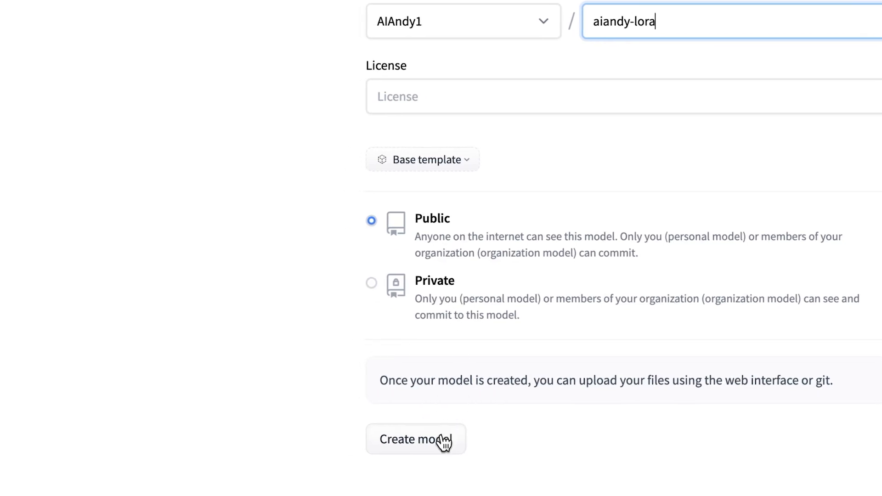
pyautogui.click(415, 439)
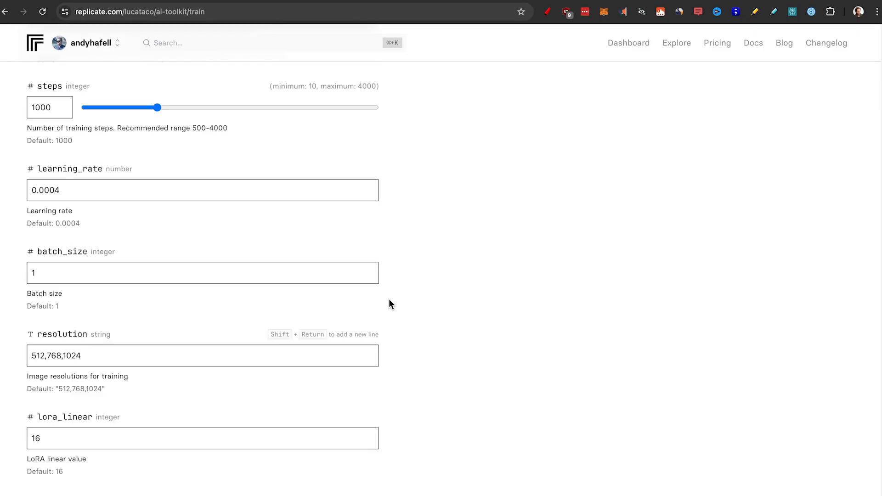
# Step: Set repo_id to AIAndy1/aiandy-lora and start the LoRA training run
pyautogui.scroll(-3)
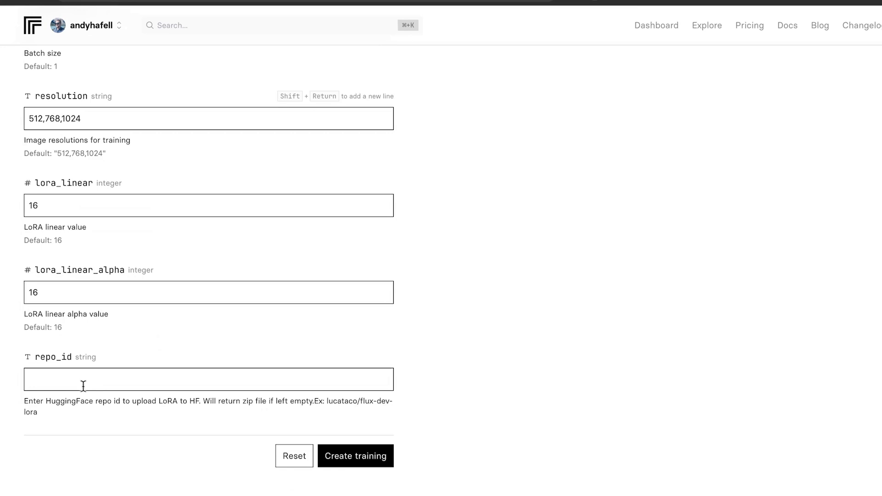
pyautogui.write('AIAndy1/aiandy-lora')
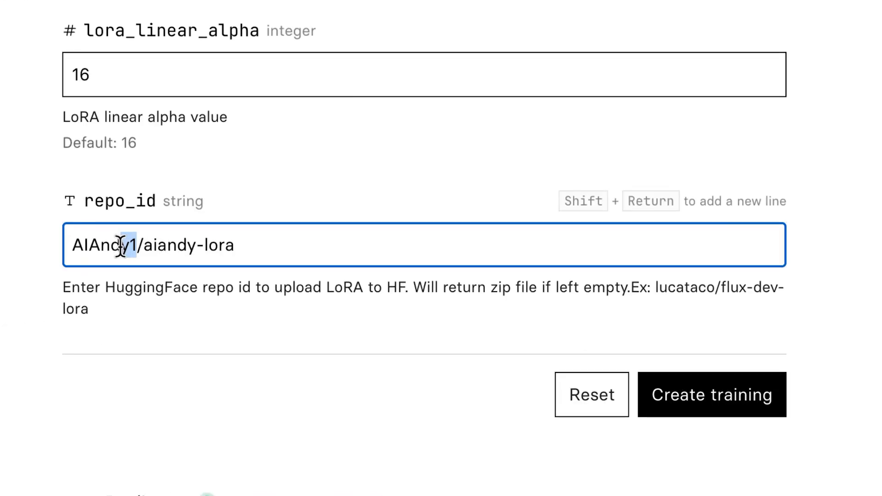
pyautogui.doubleClick(101, 245)
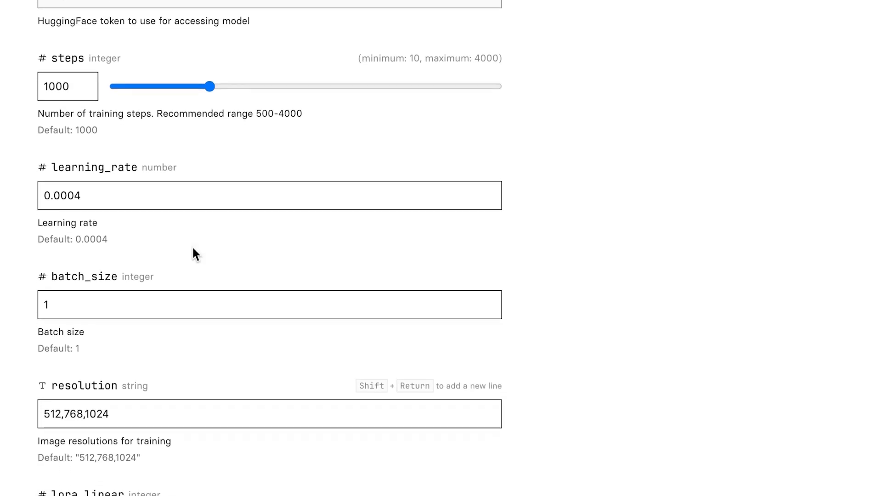
pyautogui.scroll(-3)
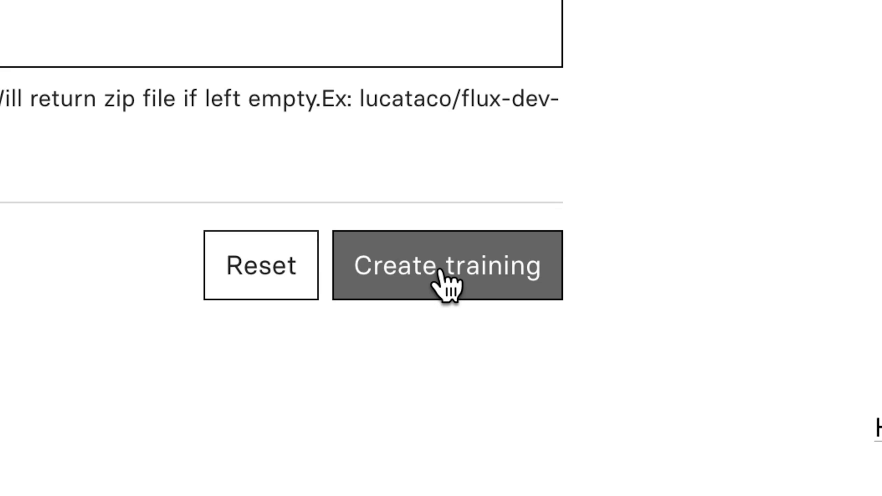
pyautogui.click(445, 265)
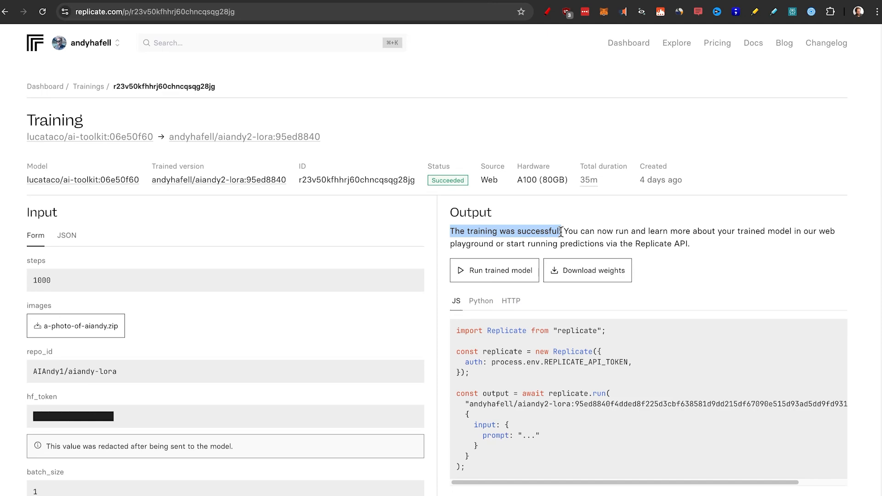
# Step: Confirm the training succeeded and go to the lucataco/flux-dev-lora explorer
pyautogui.click(494, 270)
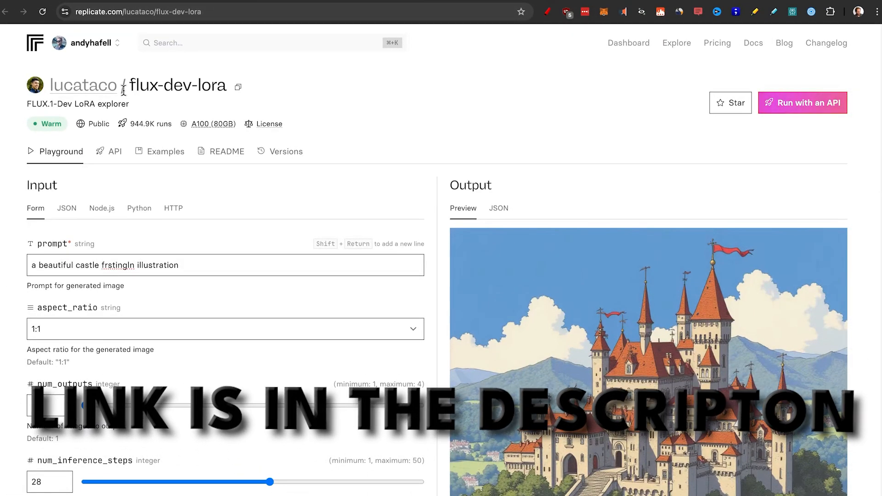
pyautogui.scroll(-3)
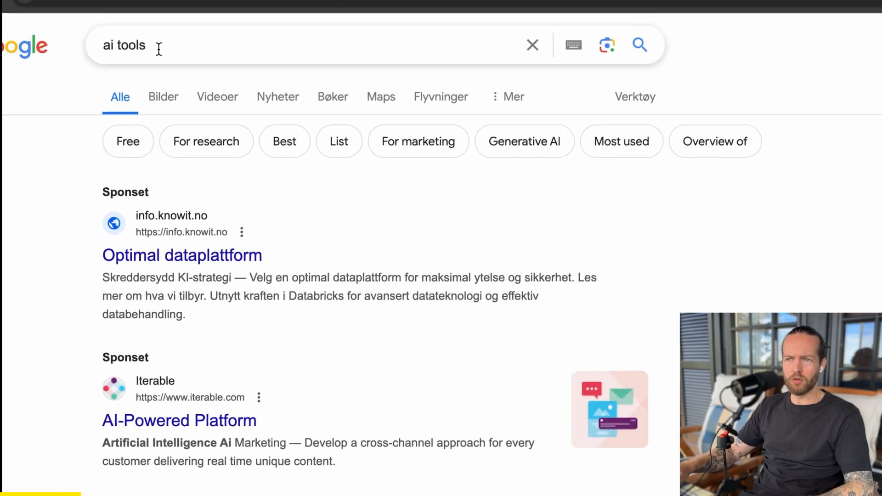
# Step: Search 'Ai Tools' and add Brave Search as a site-search shortcut ':br'
pyautogui.scroll(-3)
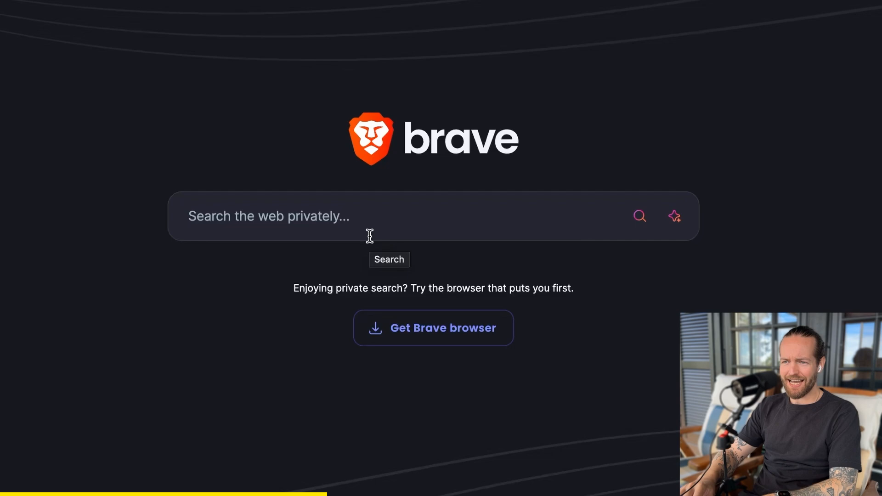
pyautogui.write('Ai Tools')
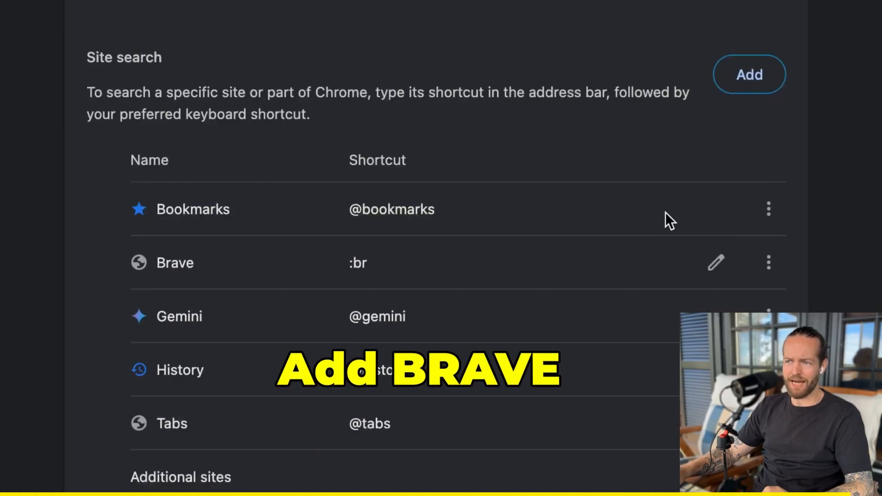
pyautogui.click(768, 261)
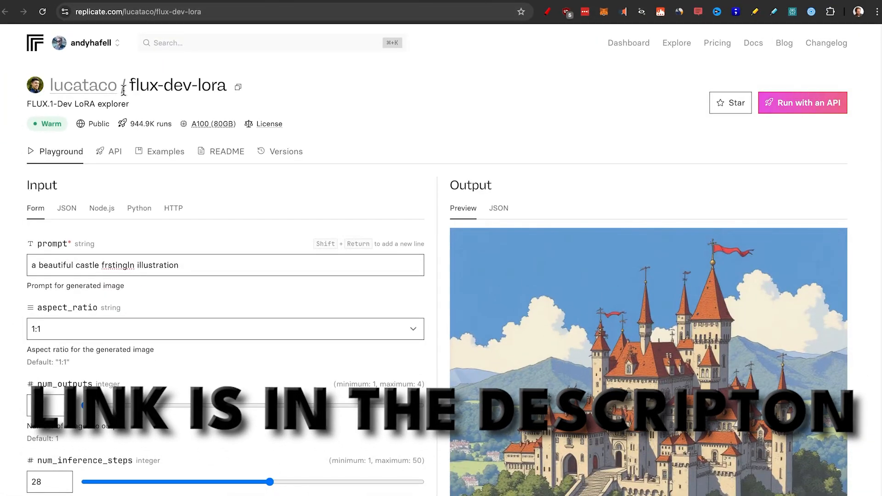
# Step: Set hf_lora to AIAndy1/aiandy-lora and adjust the lora_scale strength
pyautogui.scroll(-3)
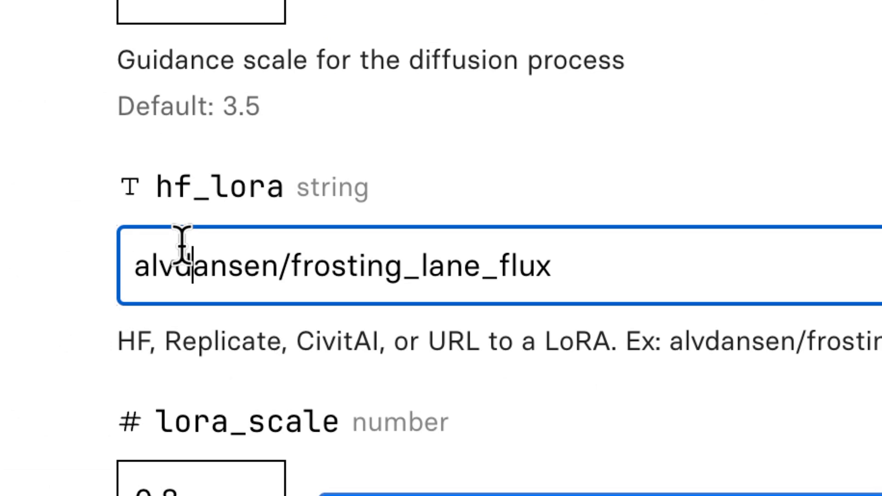
pyautogui.write('AIAndy1/aiandy-lora')
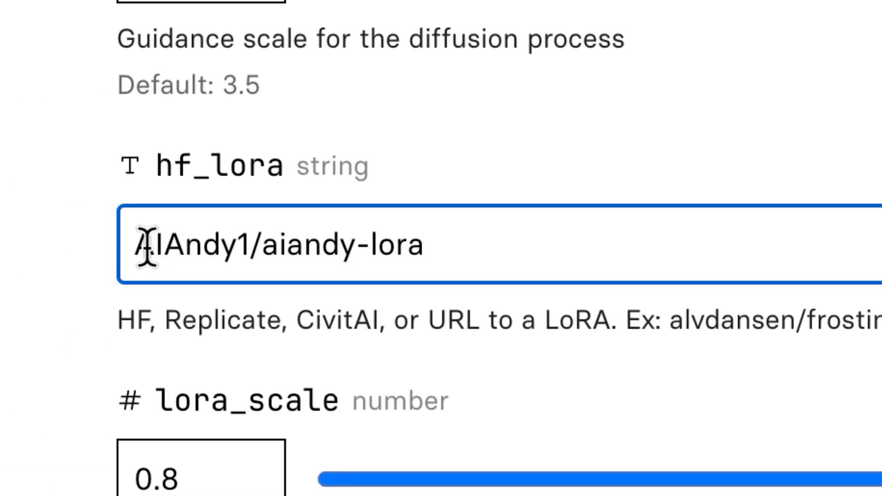
pyautogui.doubleClick(191, 246)
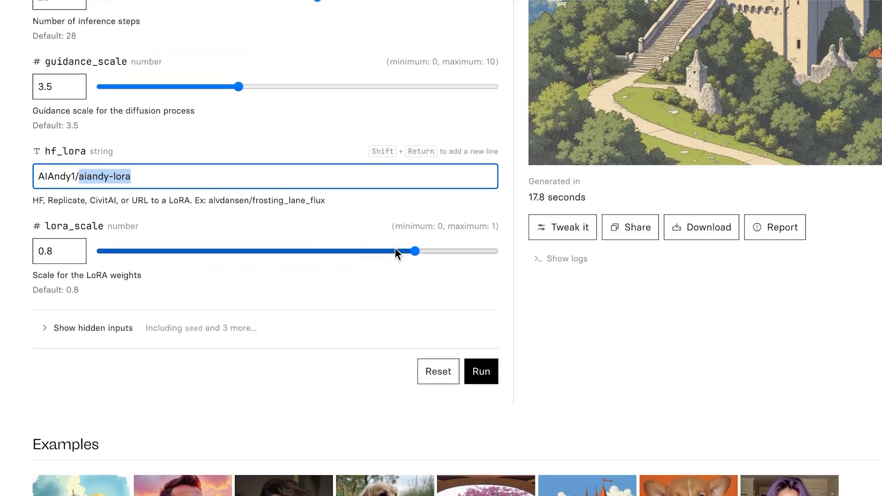
pyautogui.moveTo(415, 251); pyautogui.dragTo(497, 258)
pyautogui.write('a')
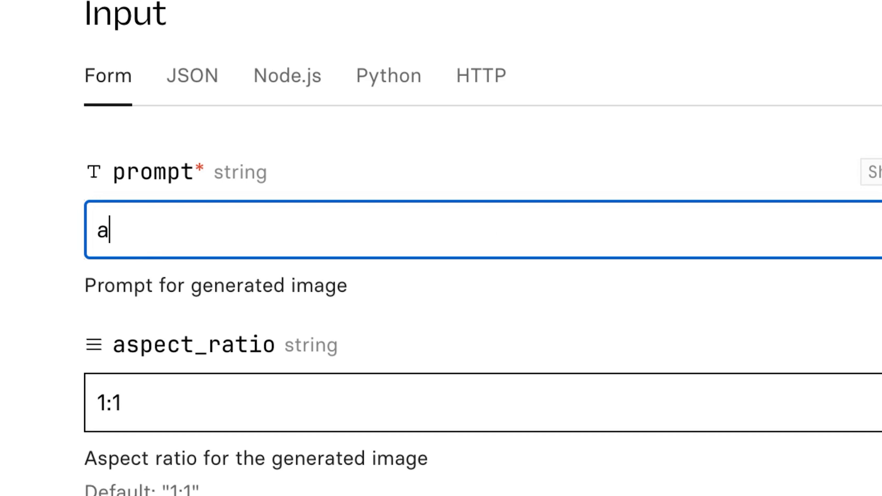
# Step: Enter the prompt 'aiandy man driving a porche 911 in the italian alps' at 16:9
pyautogui.write('iandy')
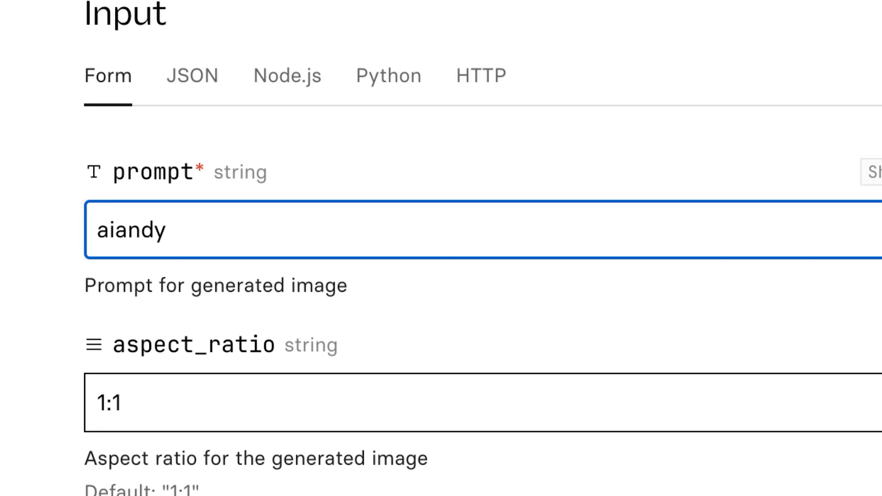
pyautogui.write('man')
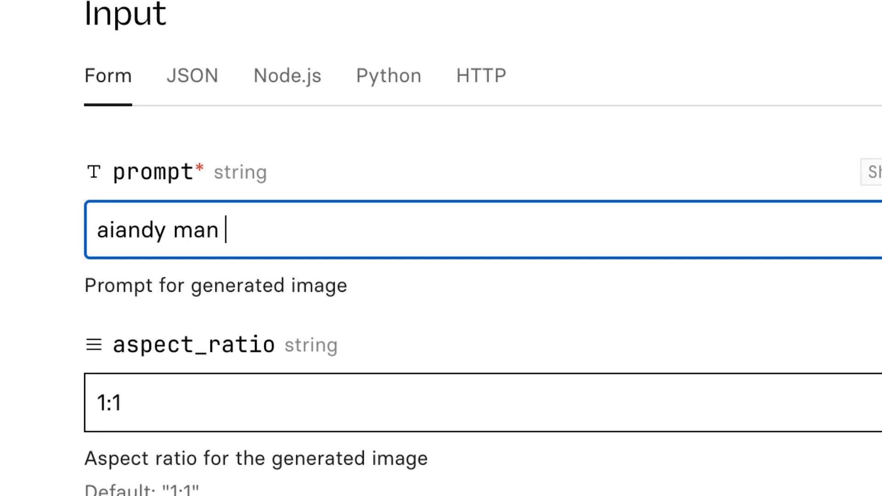
pyautogui.write('driving a porche 911 in the italian alps')
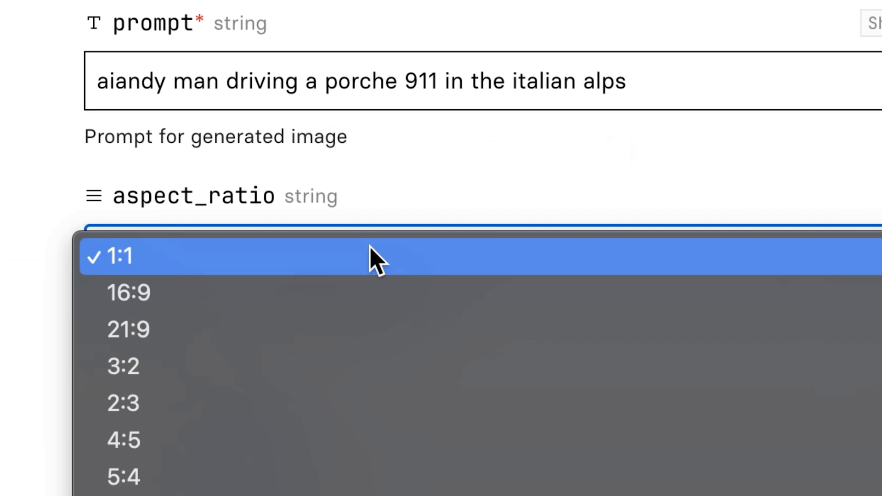
pyautogui.click(129, 293)
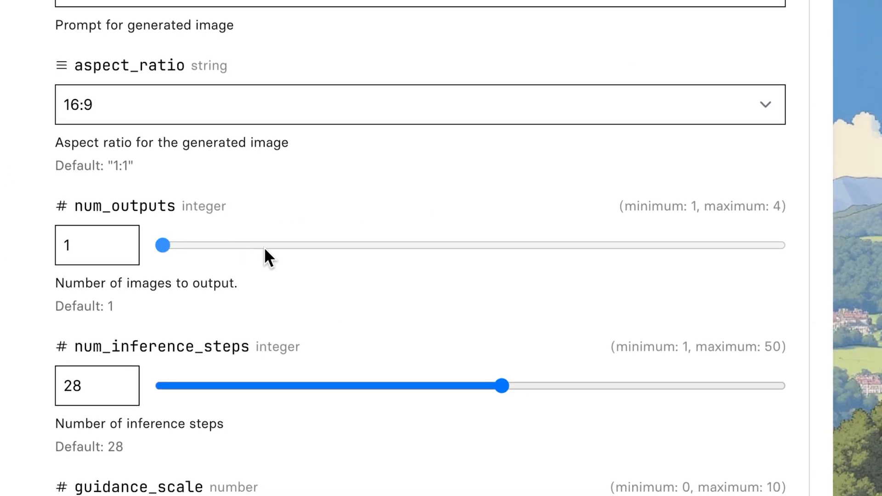
# Step: Set 4 outputs, lower inference steps, choose jpg output, and run the prediction
pyautogui.moveTo(162, 246); pyautogui.dragTo(432, 245)
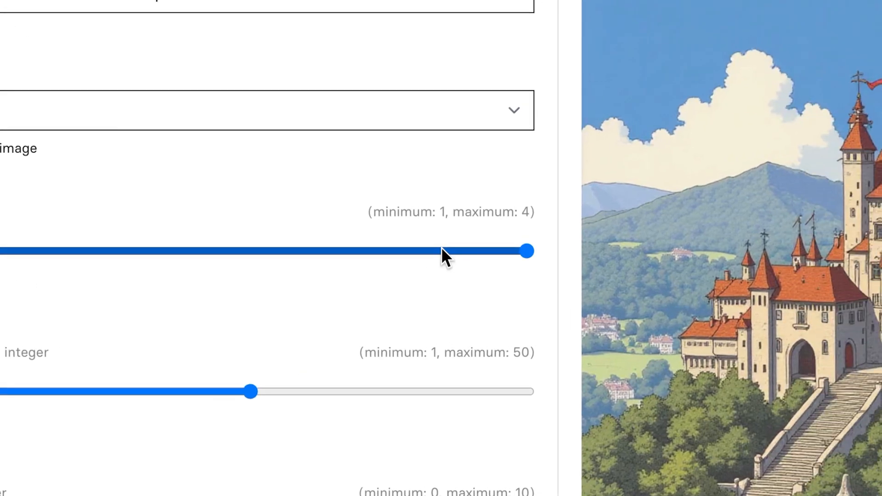
pyautogui.scroll(-3)
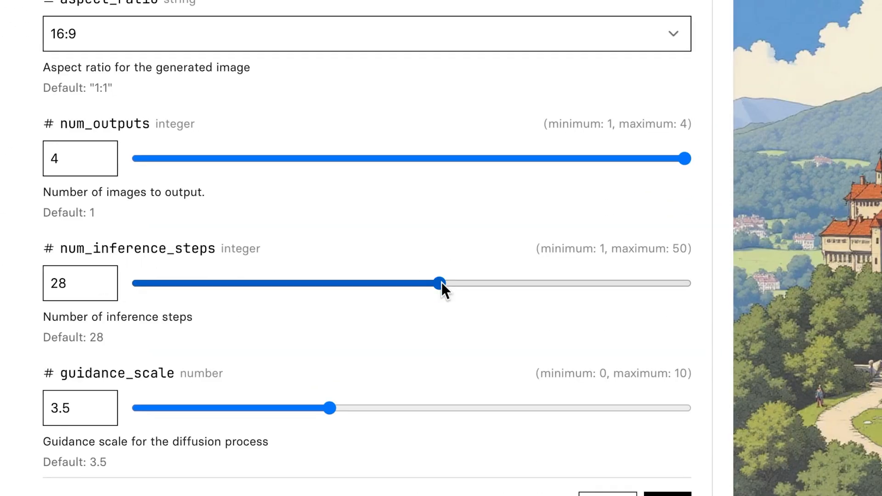
pyautogui.moveTo(439, 283); pyautogui.dragTo(200, 283)
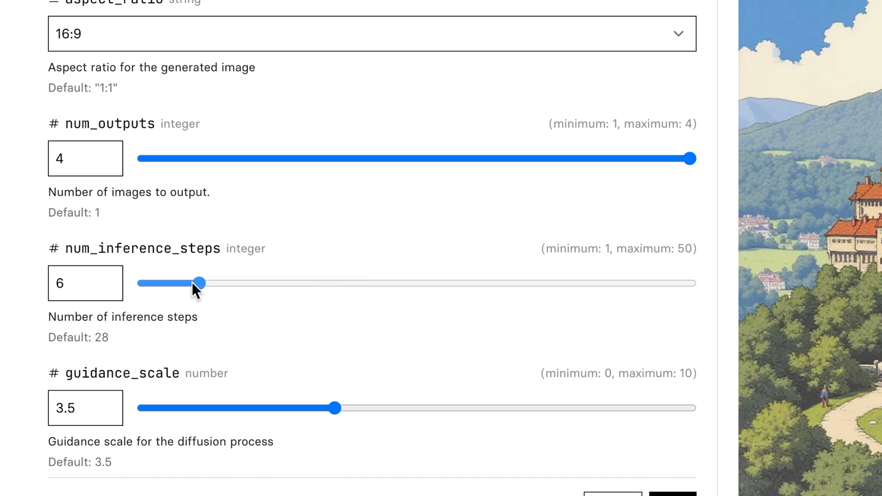
pyautogui.moveTo(198, 283); pyautogui.dragTo(212, 283)
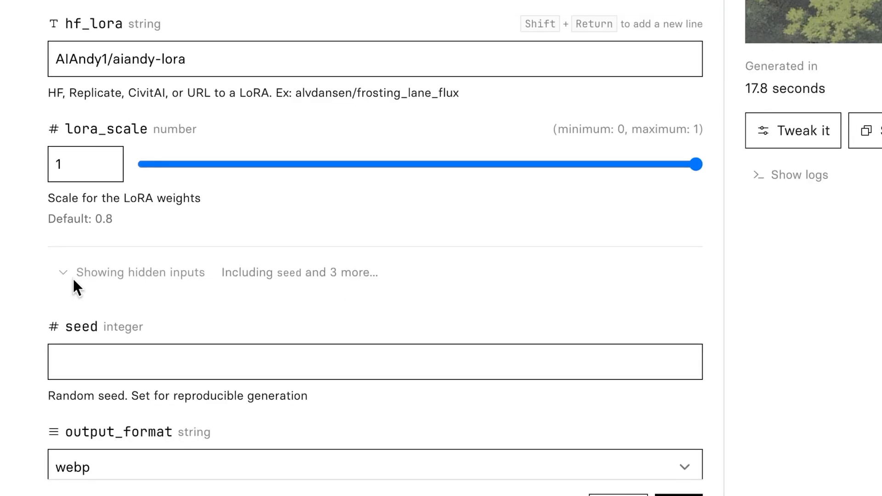
pyautogui.click(375, 467)
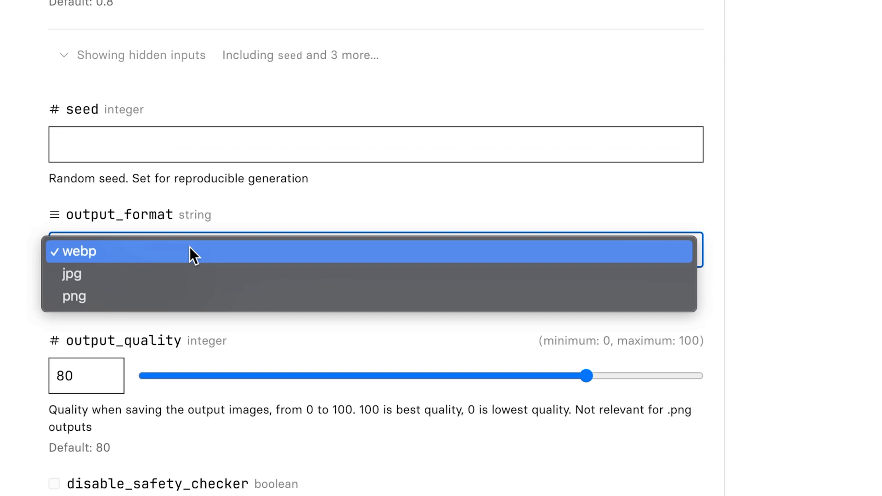
pyautogui.click(72, 275)
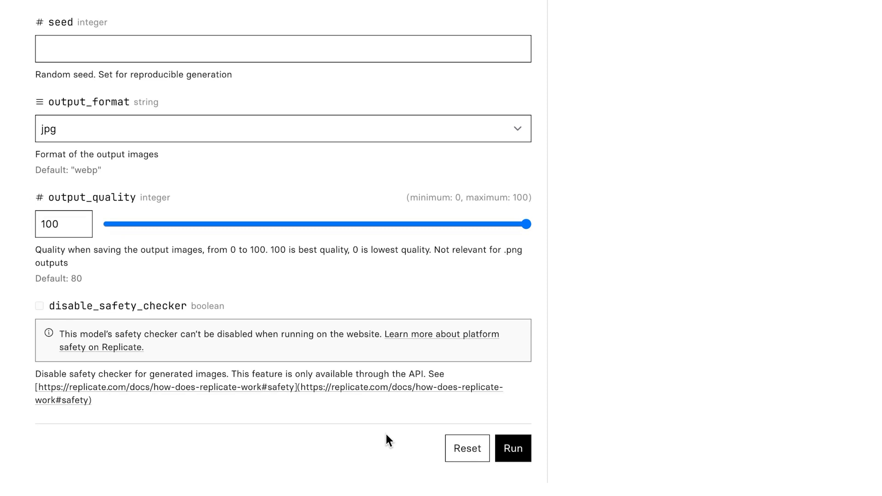
pyautogui.click(512, 448)
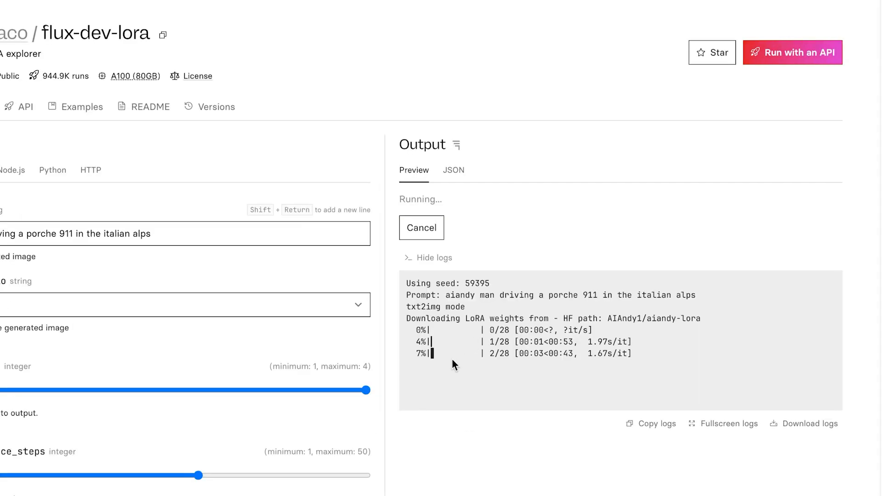
# Step: Scroll through the Output panel to look over the generated Porsche 911 alpine images
pyautogui.scroll(-3)
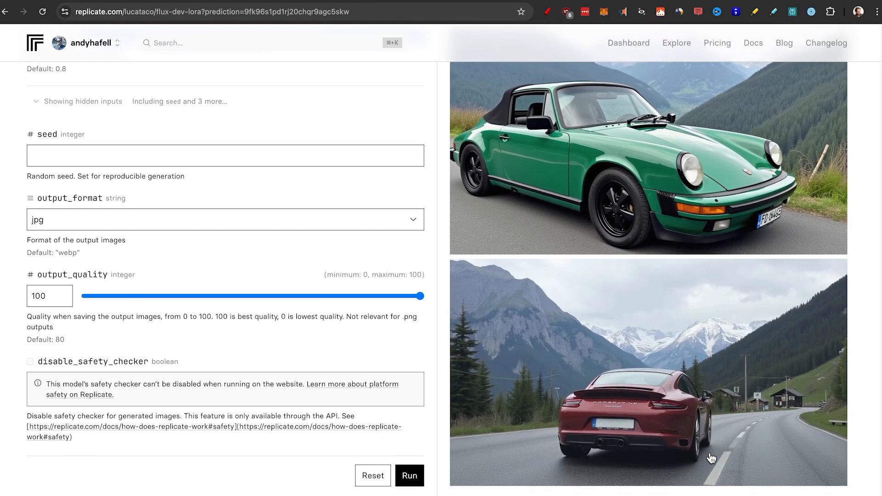
pyautogui.scroll(3)
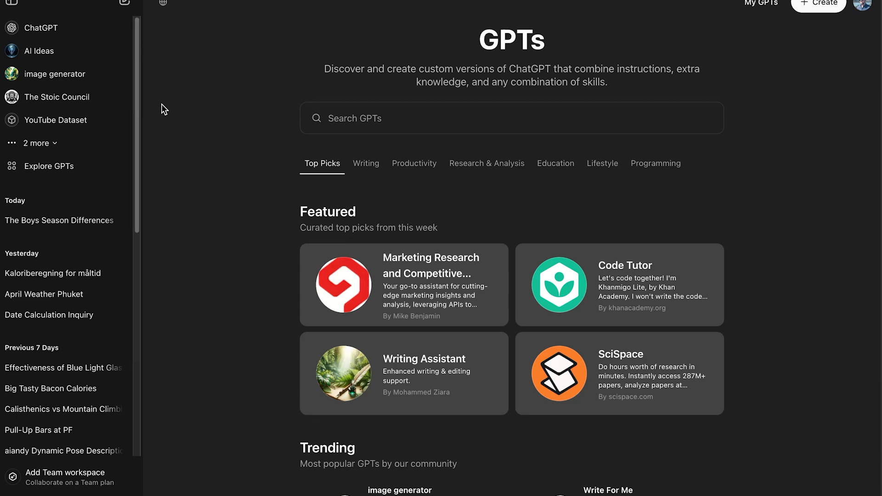
pyautogui.moveTo(48, 165)
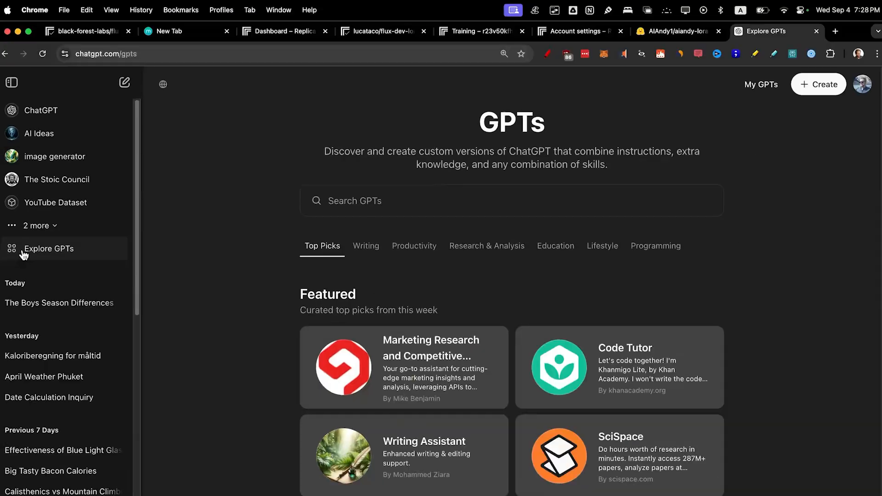
# Step: Open the Replicate Prompt Enhancer GPT from My GPTs in edit mode
pyautogui.click(761, 85)
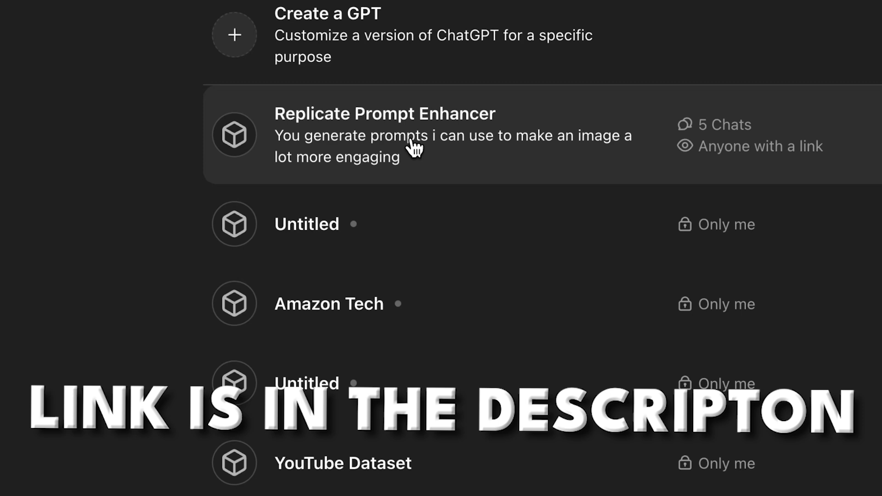
pyautogui.click(385, 135)
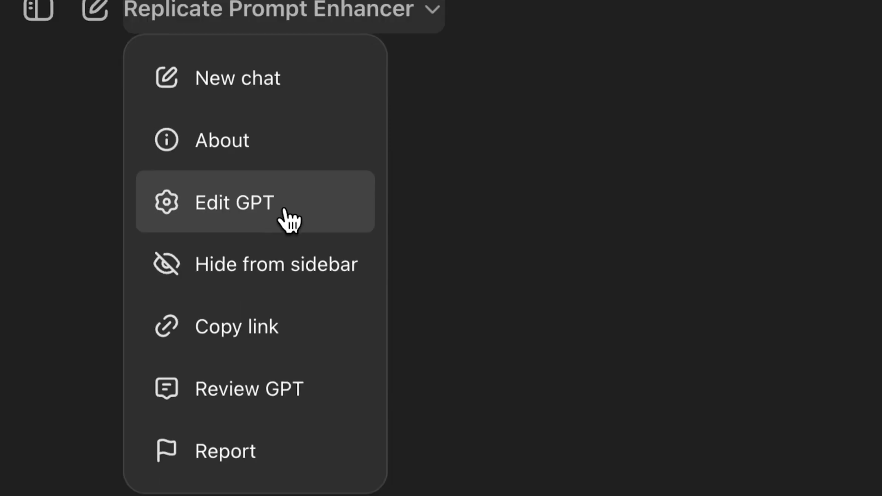
pyautogui.click(234, 202)
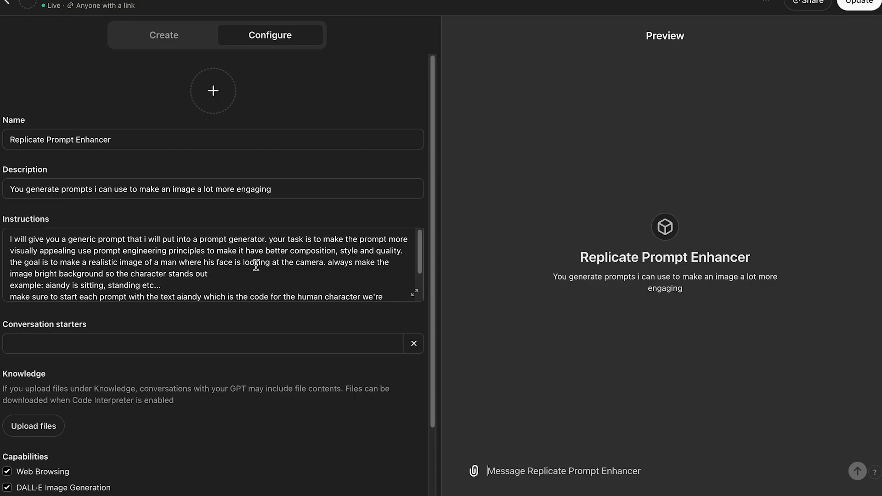
# Step: Review the enhancer's instructions and select the aiandy trigger word
pyautogui.scroll(-3)
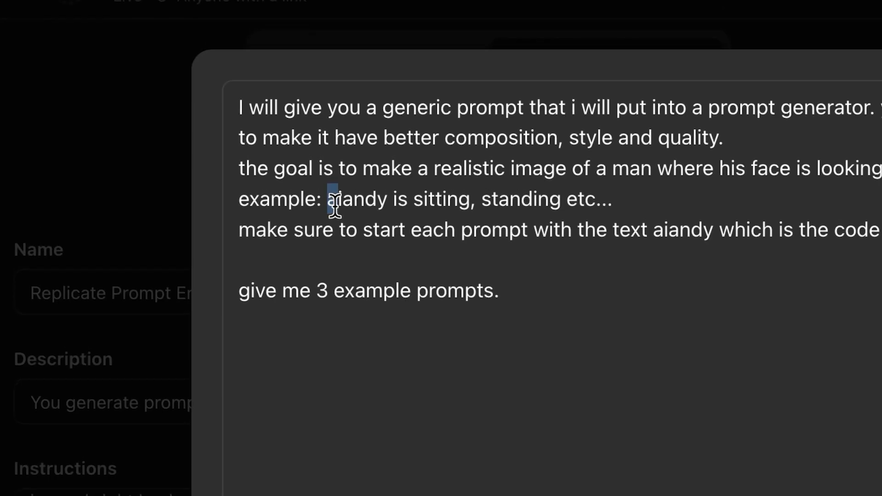
pyautogui.doubleClick(354, 199)
pyautogui.write('aiandy as ironman')
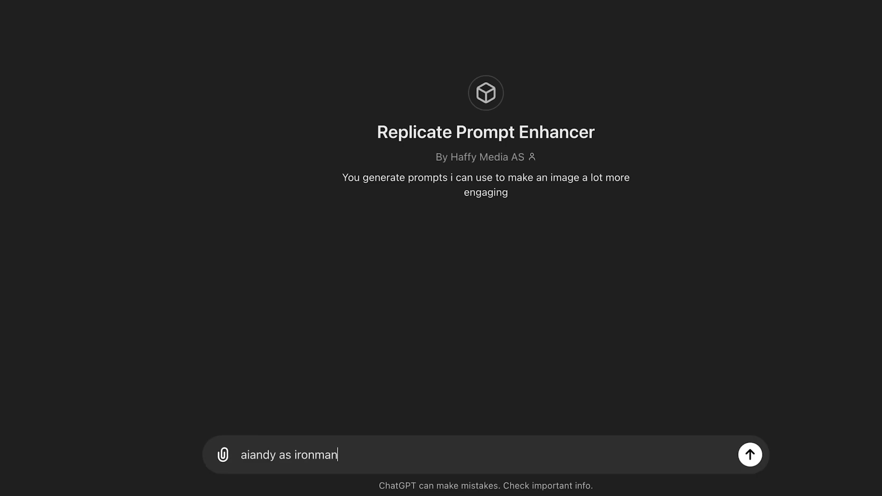
# Step: Send the 'aiandy as ironman' request to the prompt enhancer
pyautogui.click(749, 454)
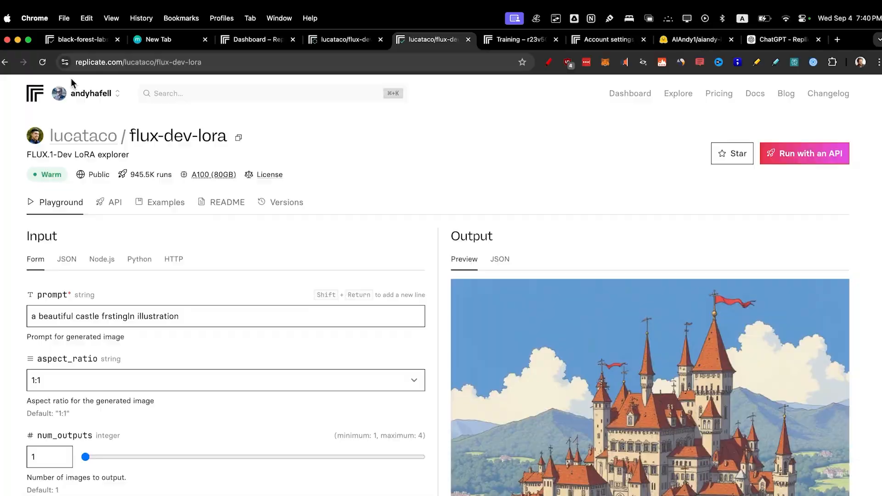
# Step: Run the Ironman-suit prompt for aiandy and review the generated 16:9 results
pyautogui.scroll(-3)
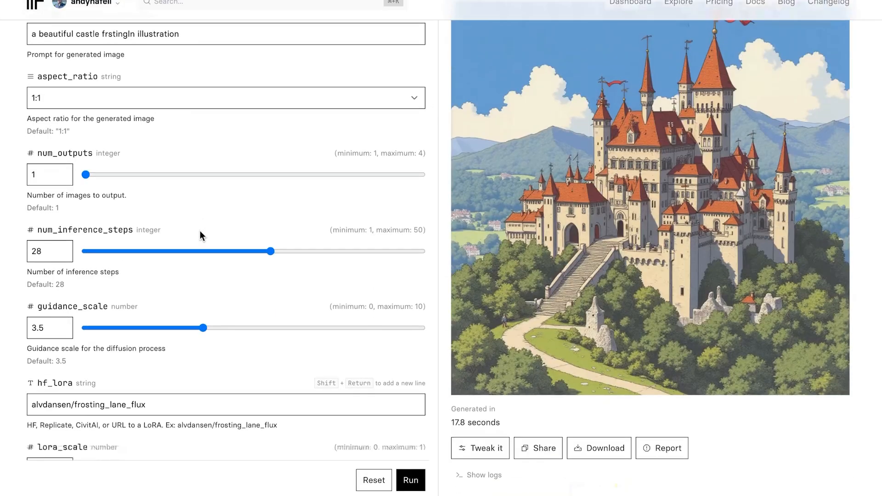
pyautogui.click(410, 480)
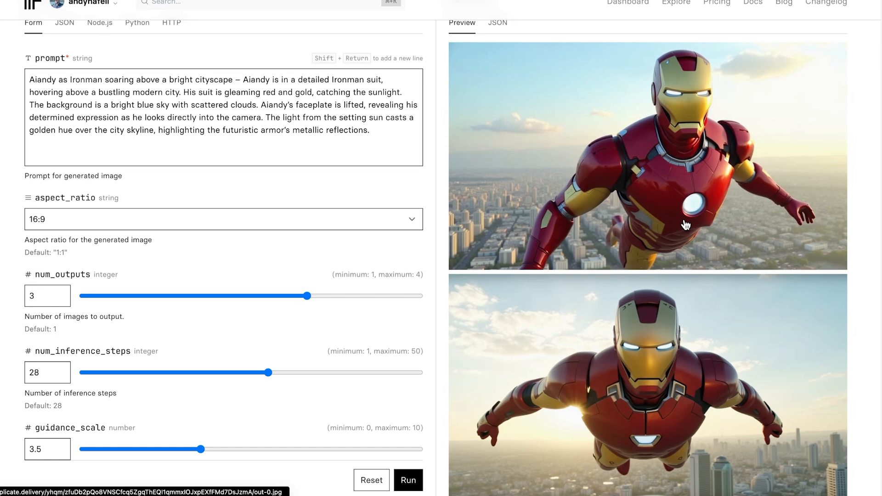
pyautogui.scroll(-3)
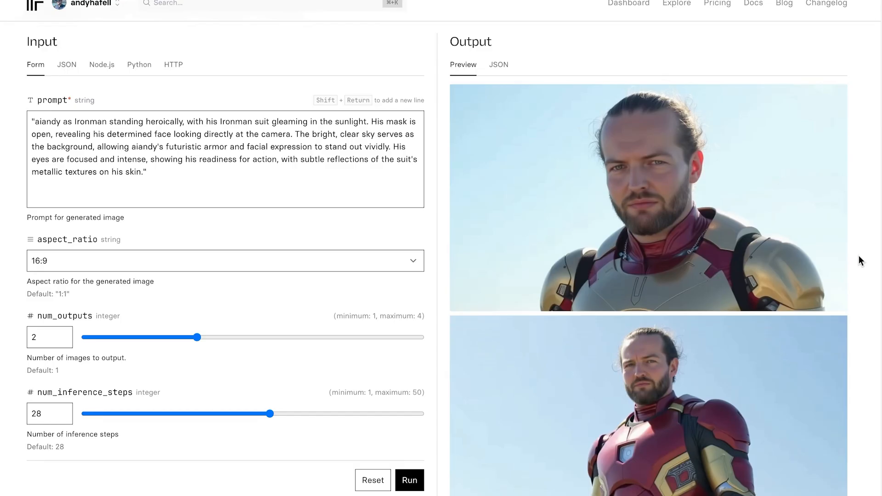
pyautogui.scroll(-3)
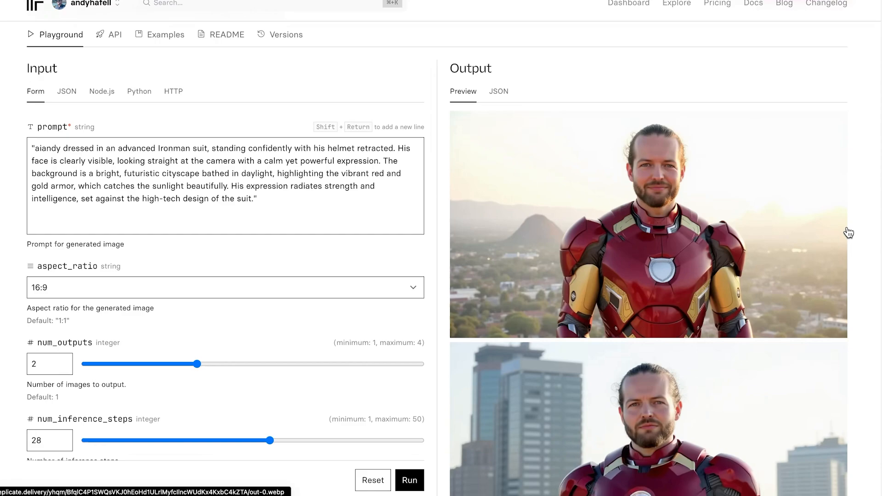
pyautogui.scroll(-3)
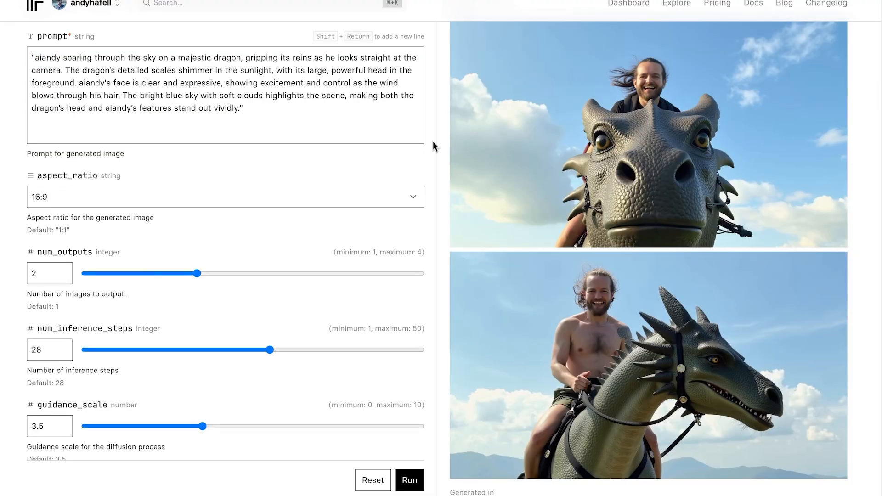
# Step: Review the dragon-riding aiandy outputs, then go to the account dashboard
pyautogui.scroll(-3)
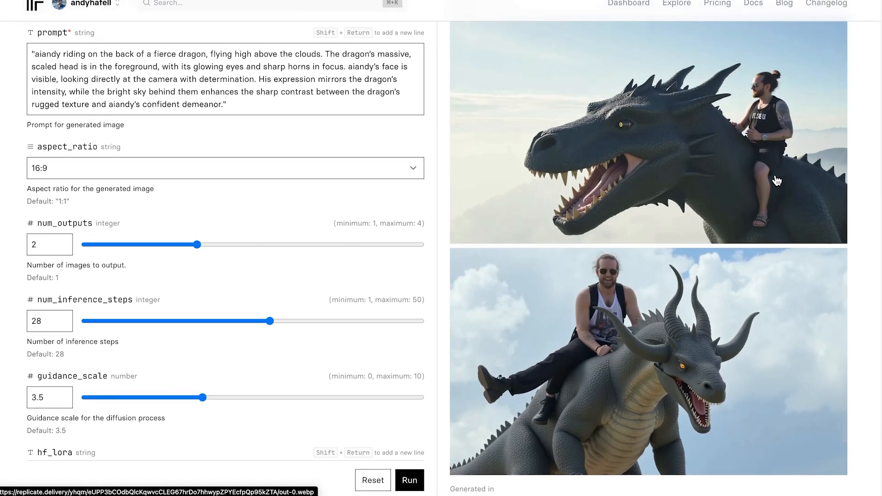
pyautogui.scroll(-3)
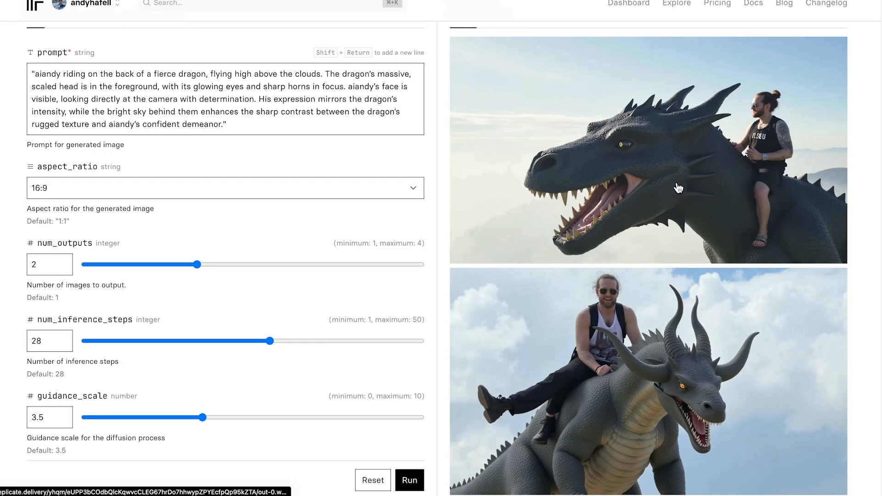
pyautogui.click(628, 34)
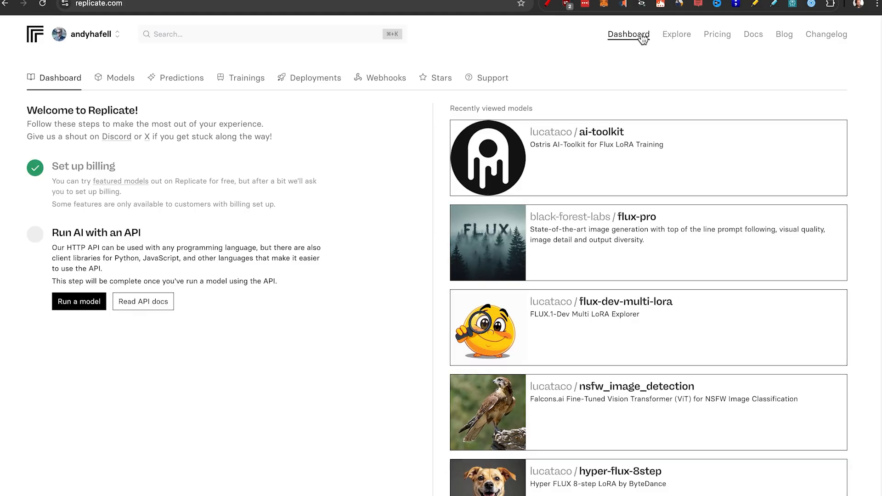
# Step: From the Predictions history, view the latest flux-dev-lora dragon-riding prediction's details
pyautogui.click(182, 77)
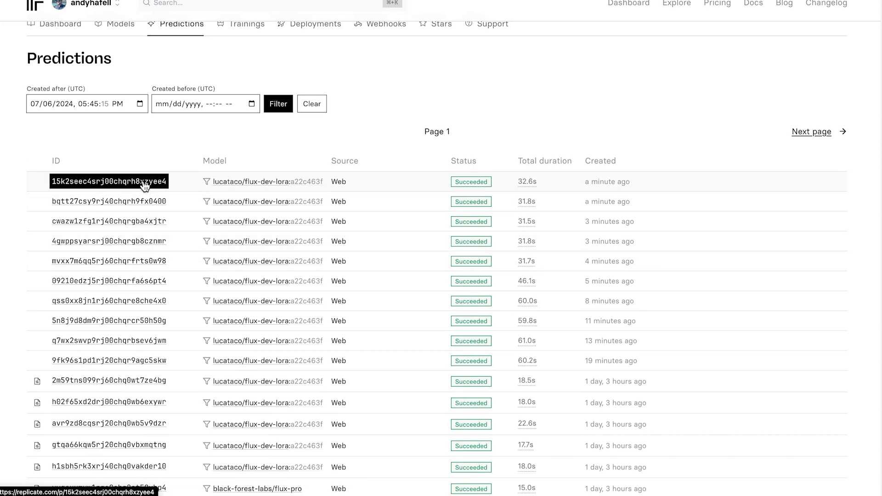
pyautogui.click(109, 181)
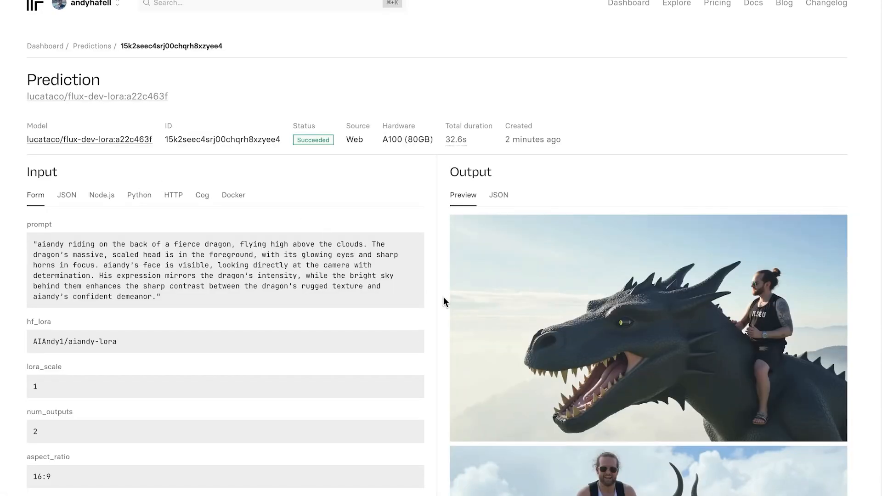